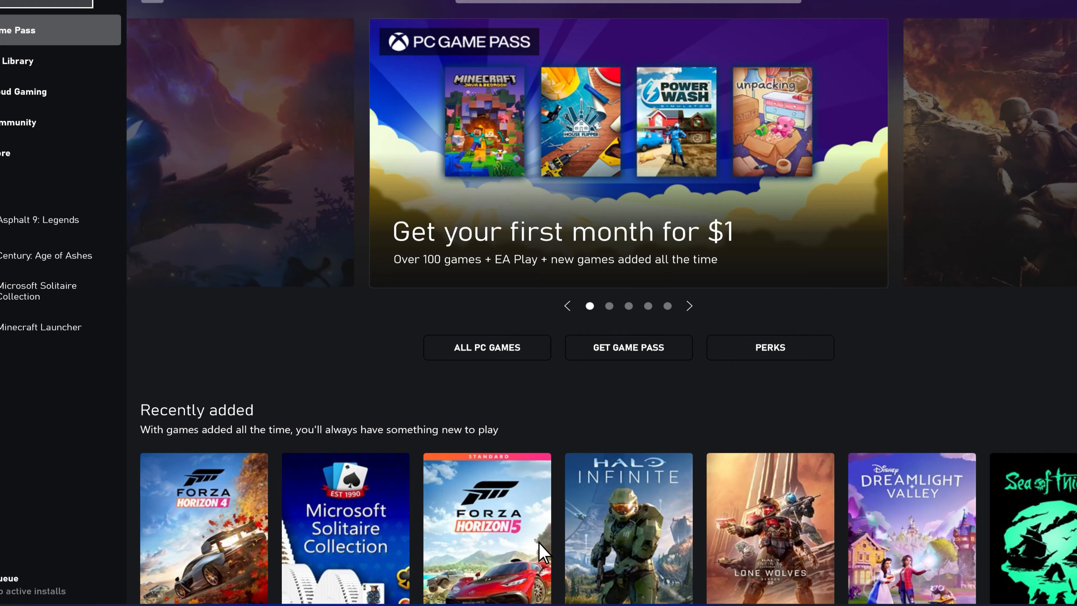
- Switch the Performance widget graph from GPU to CPU usage, now reading 11%
left_click(442, 591)
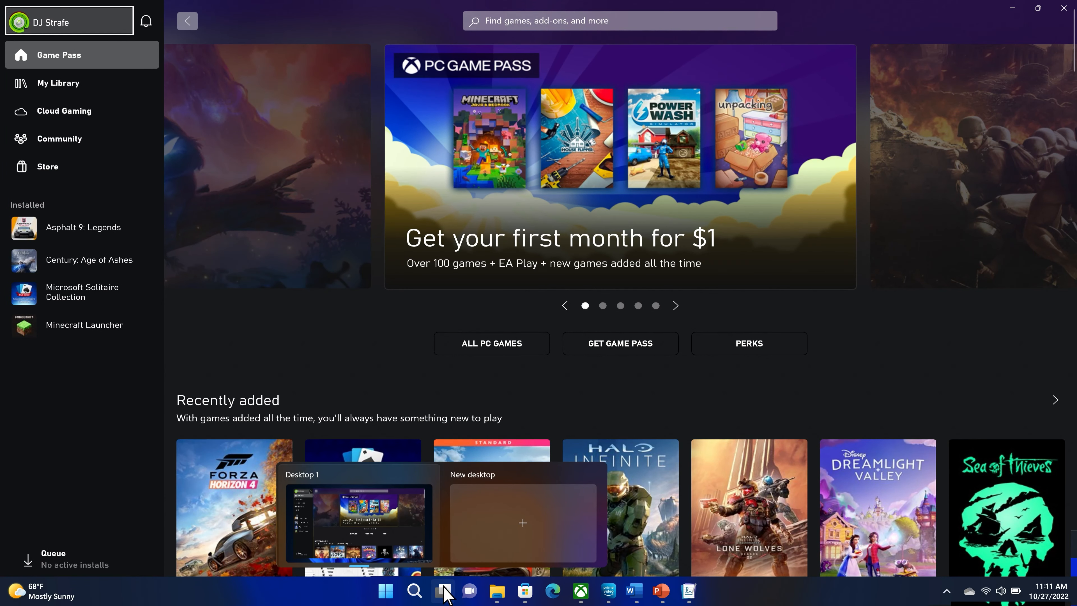
left_click(443, 591)
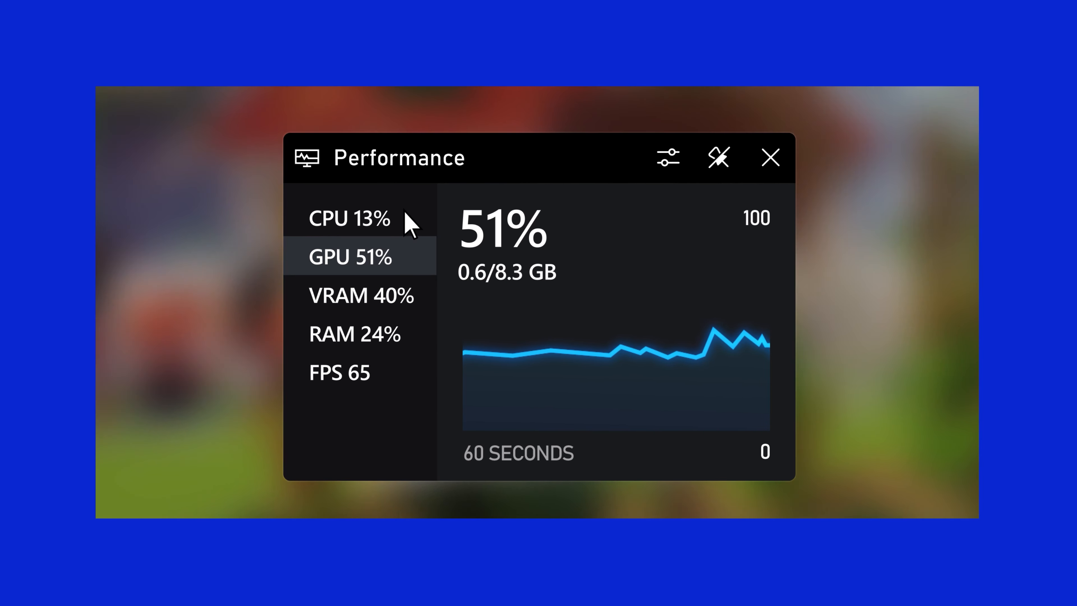
left_click(351, 221)
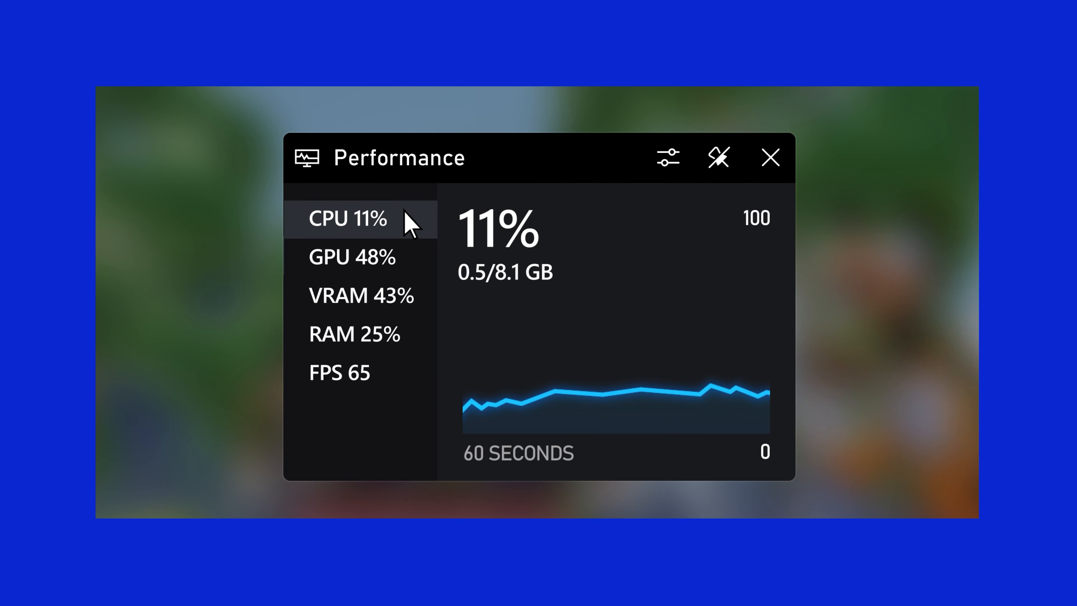